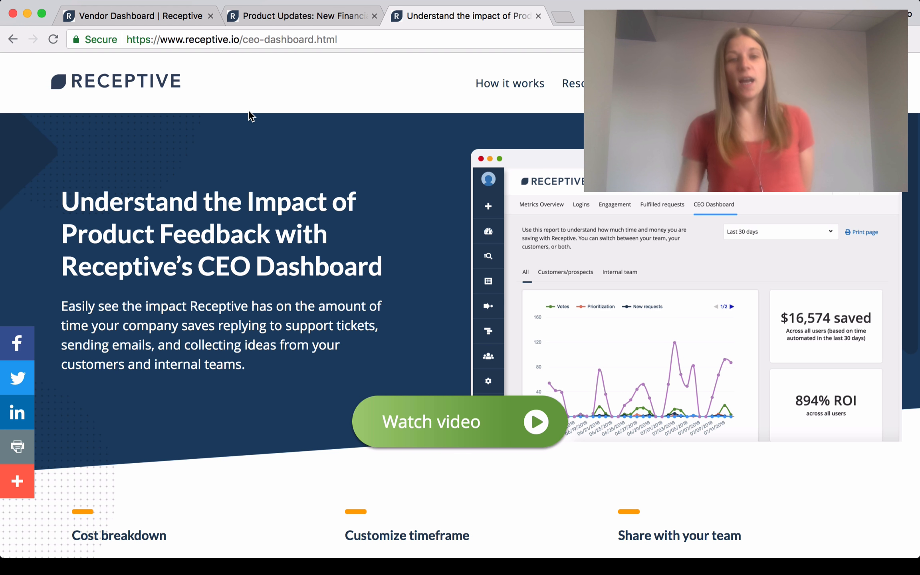
mouse_move(359, 158)
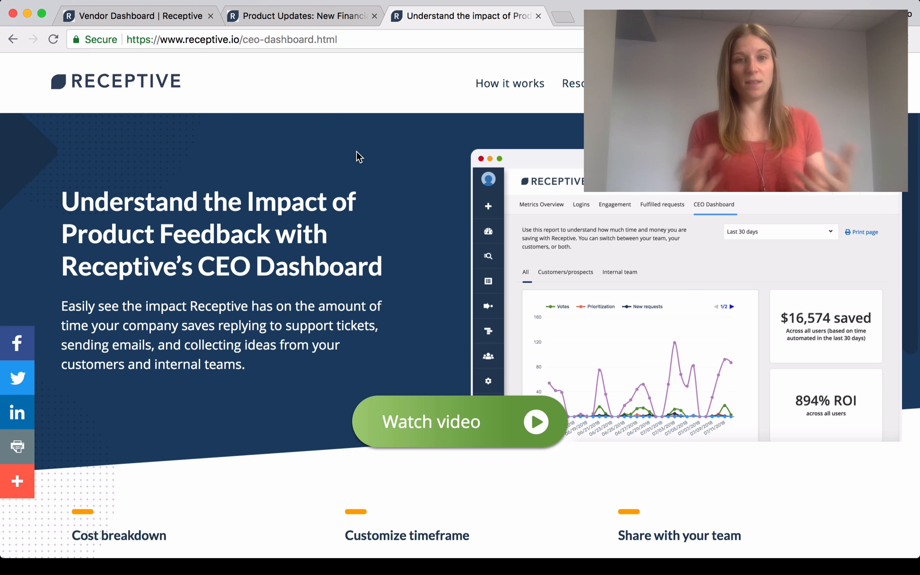
Scroll through the Metrics Overview of the SaaSapp demo account
scroll(down, 3)
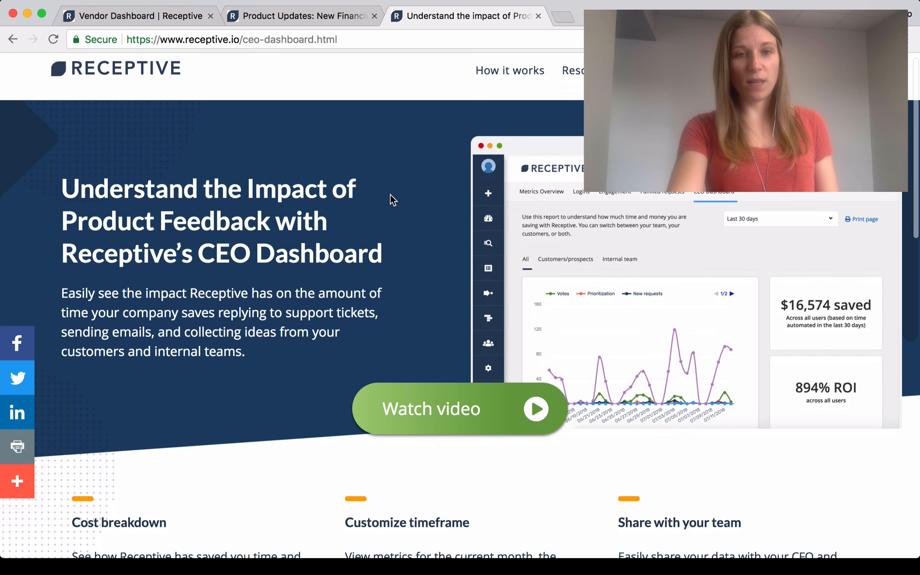
scroll(down, 3)
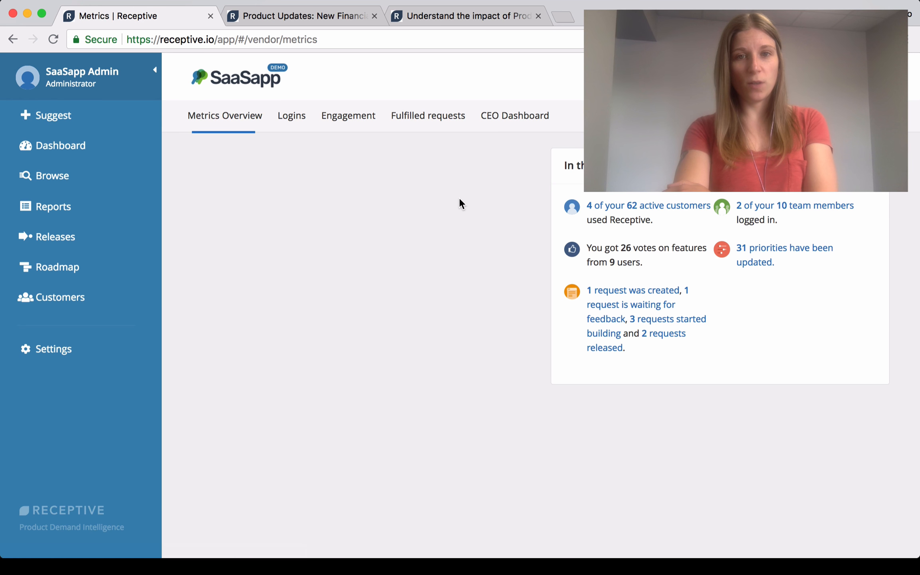
Review the CEO Dashboard's $5,315 saved and 107% ROI, plus the per-activity savings cards
click(514, 116)
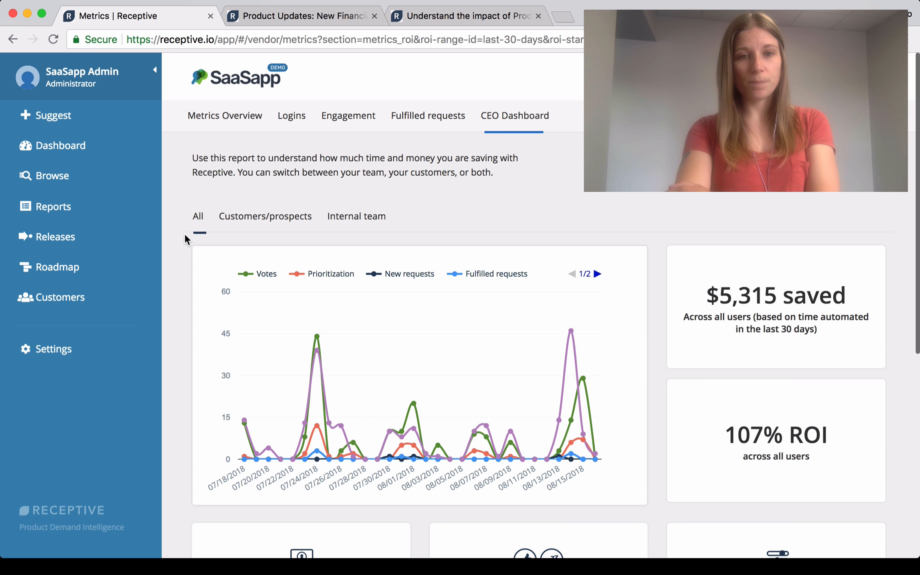
scroll(down, 3)
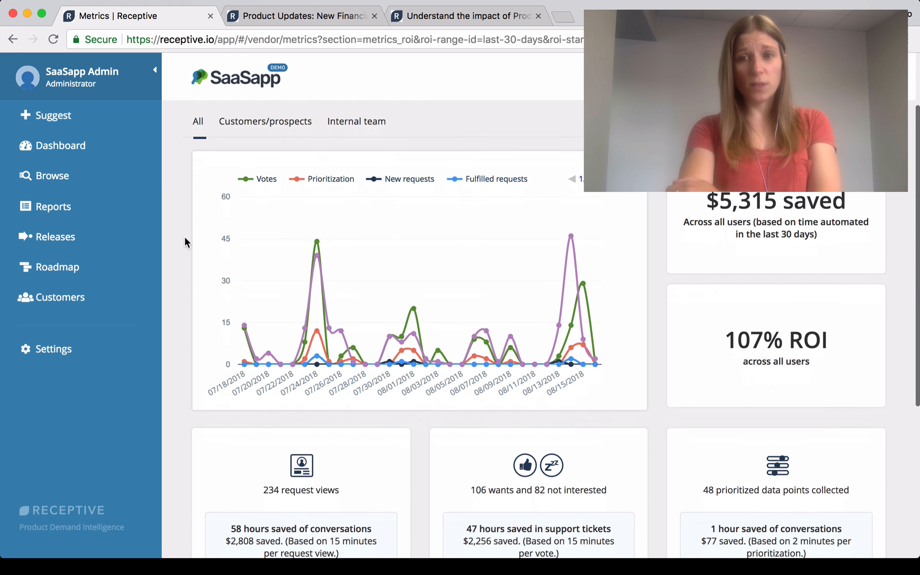
scroll(down, 3)
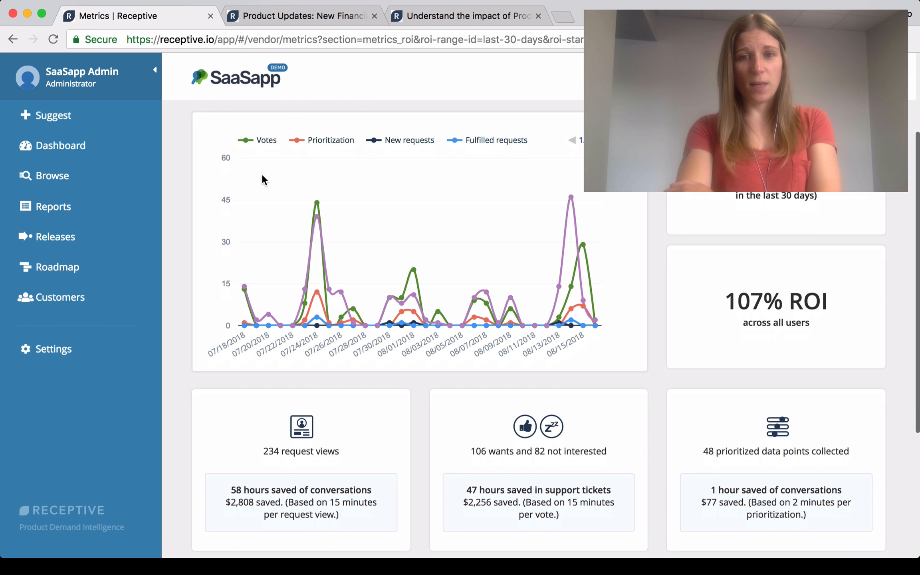
mouse_move(452, 263)
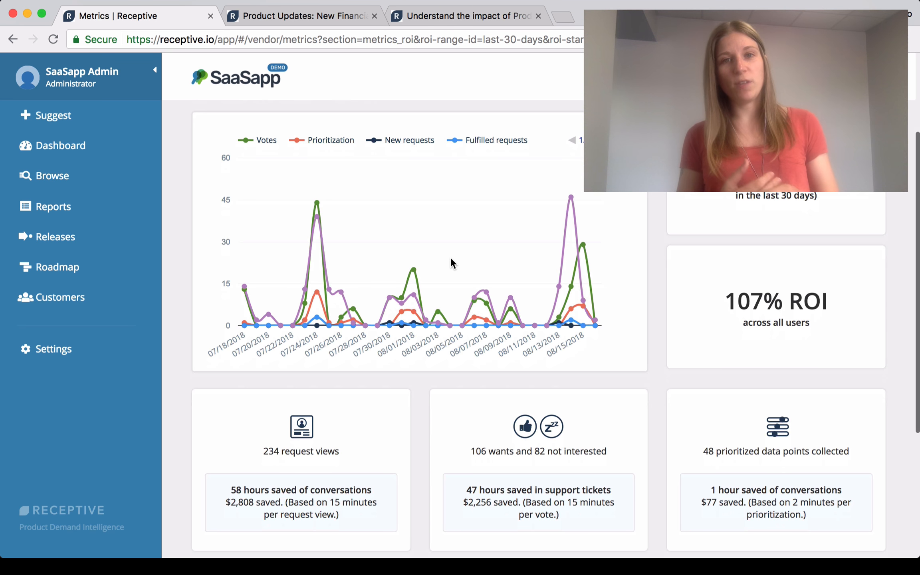
scroll(down, 3)
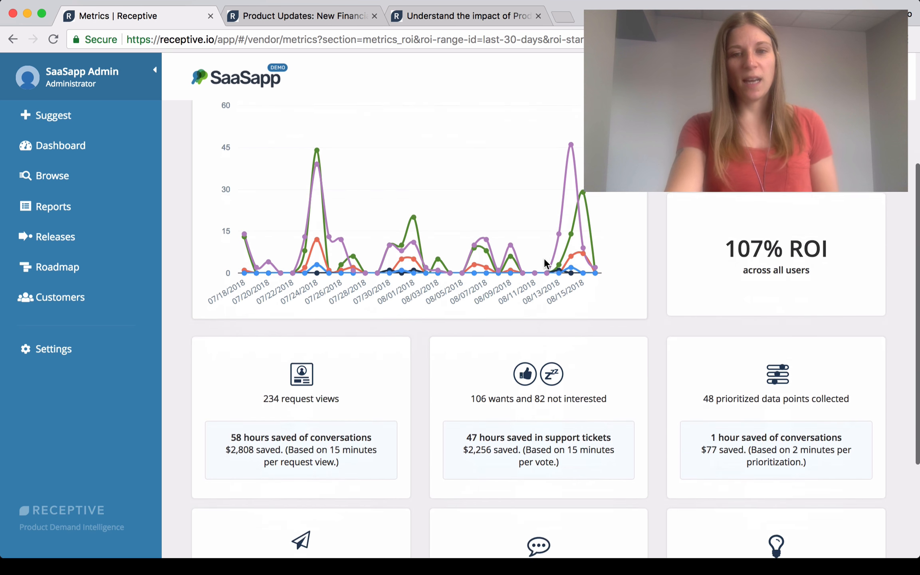
scroll(down, 3)
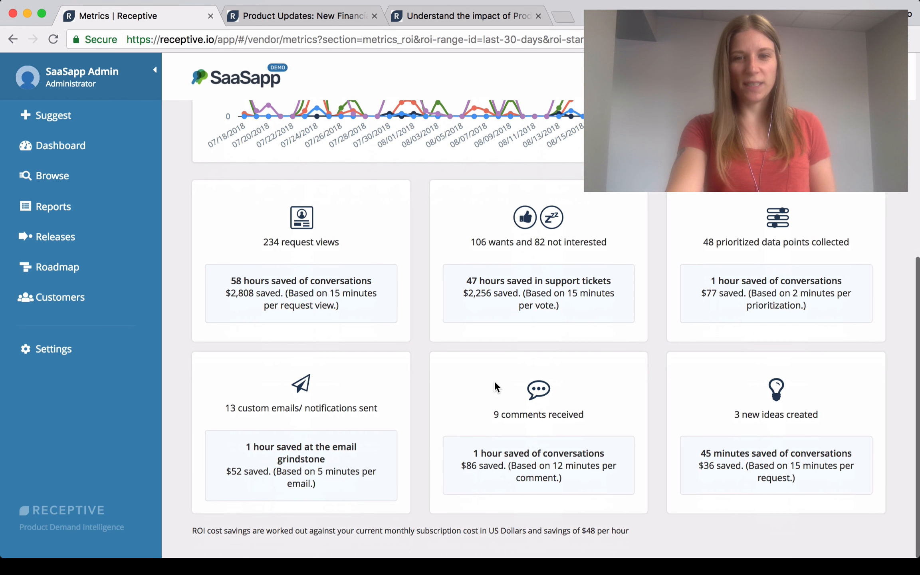
click(515, 116)
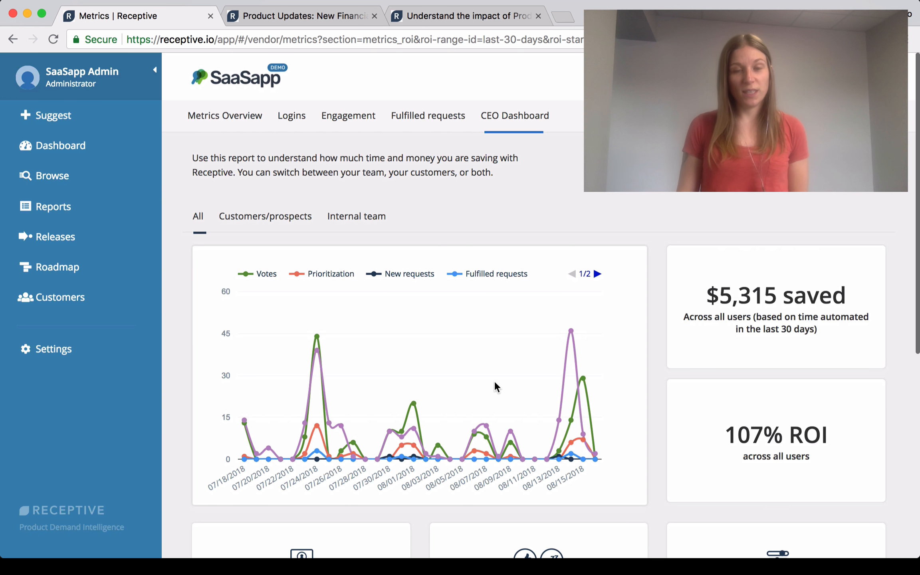
scroll(down, 3)
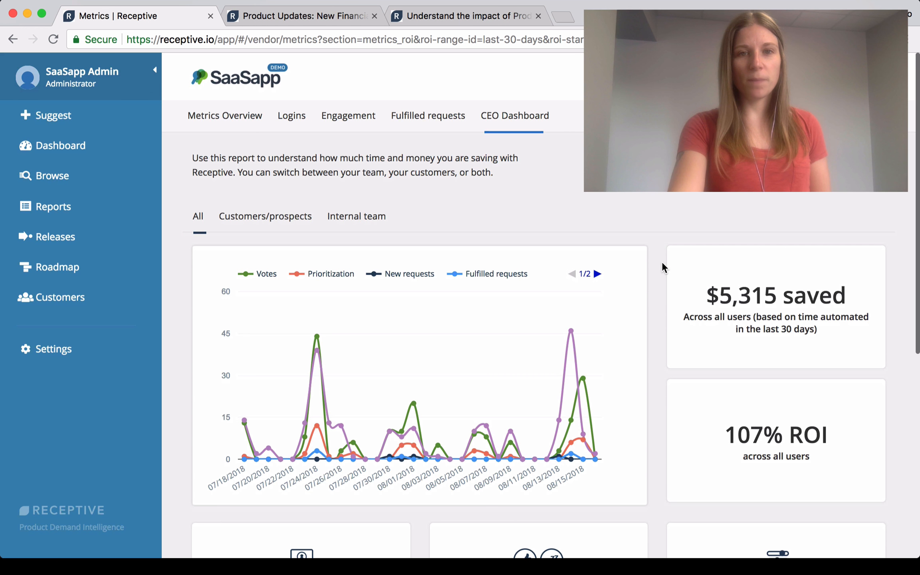
mouse_move(482, 213)
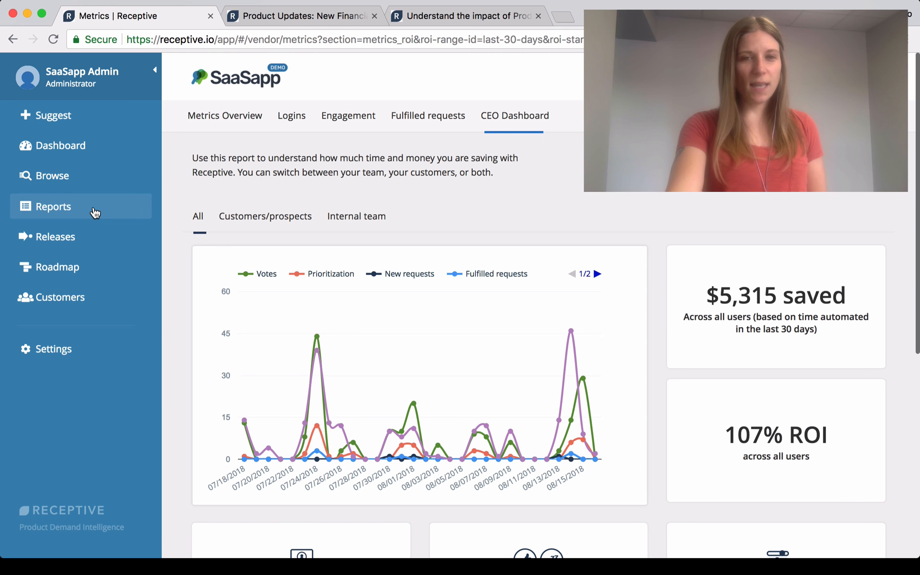
Open Reports and choose the predefined Customer Impact report ranked by total account value
click(53, 207)
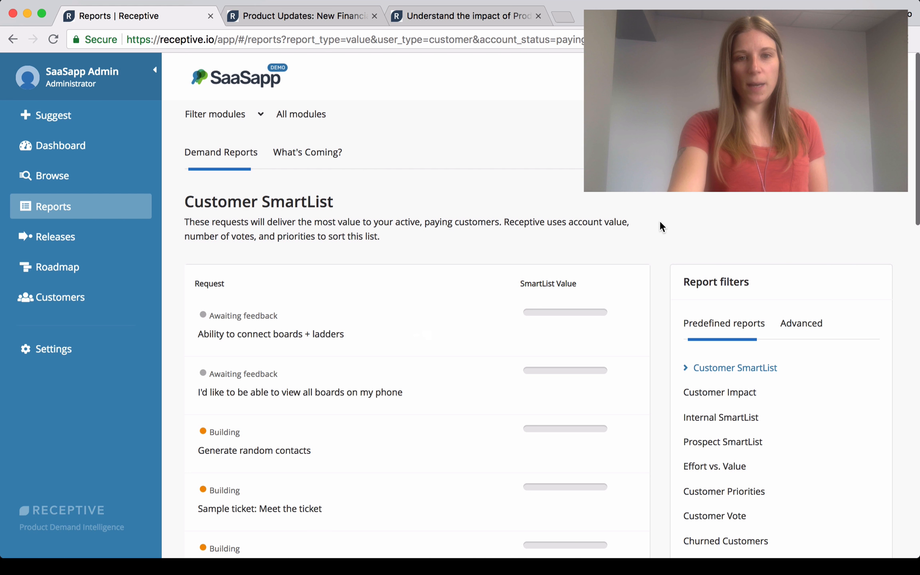
scroll(down, 3)
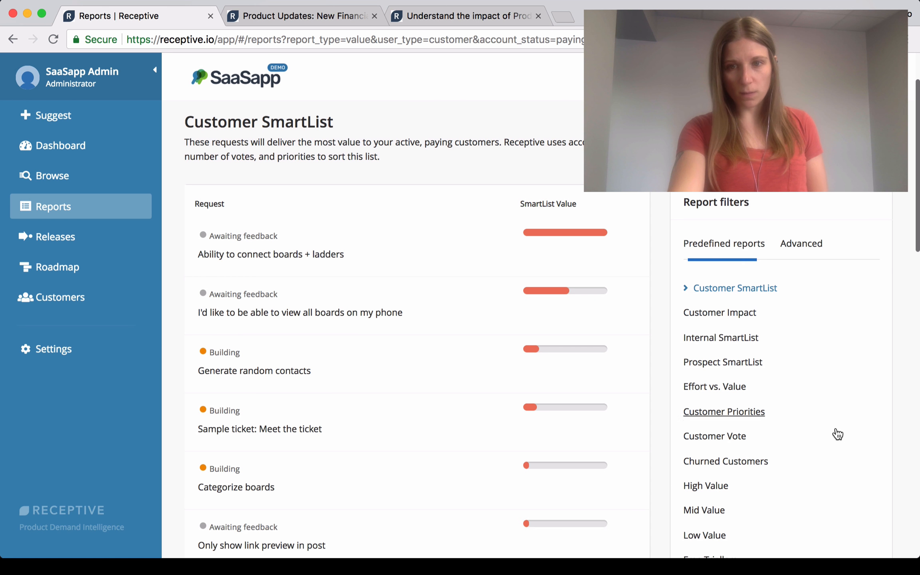
click(720, 313)
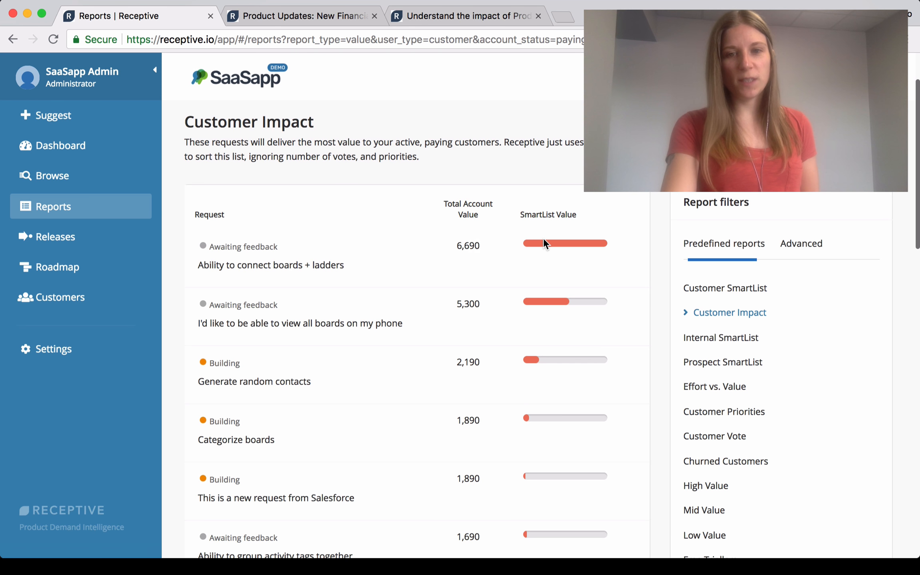
mouse_move(606, 245)
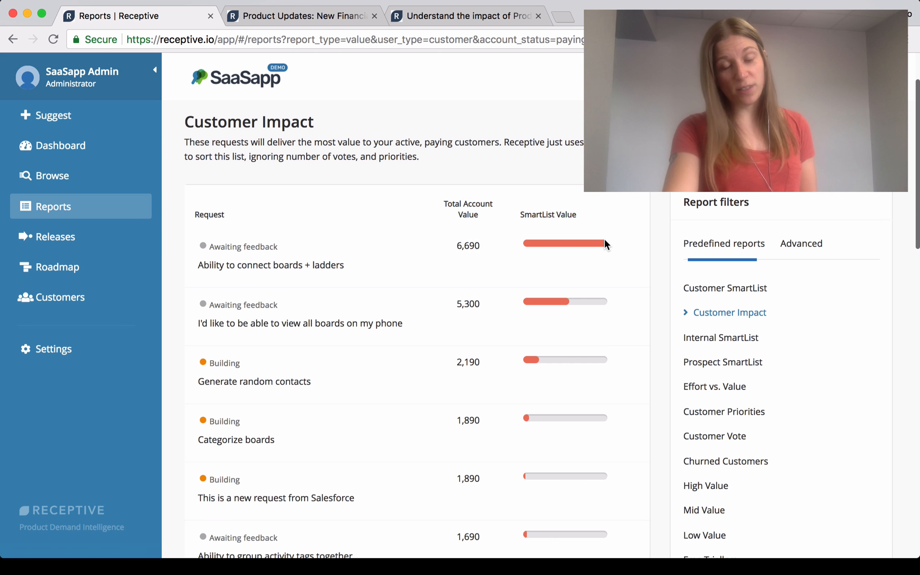
mouse_move(457, 243)
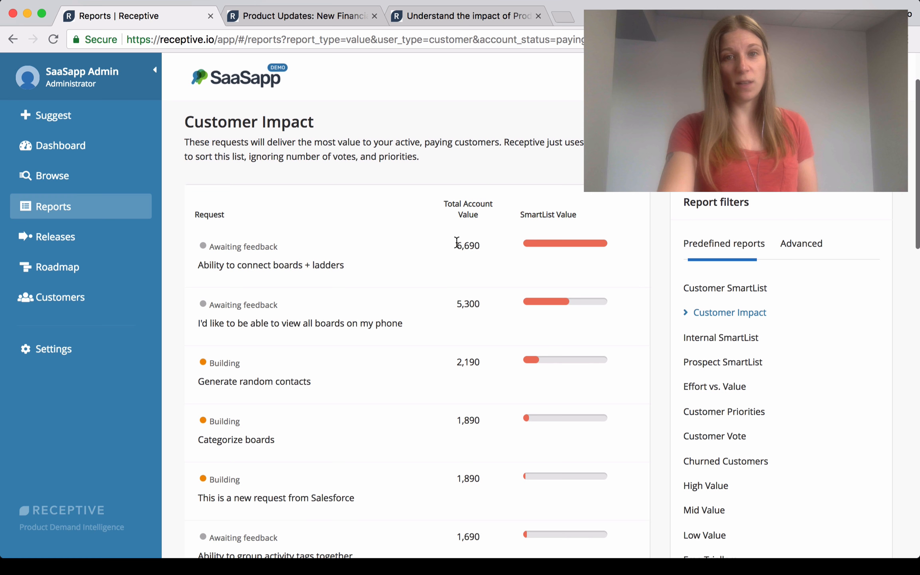
mouse_move(468, 245)
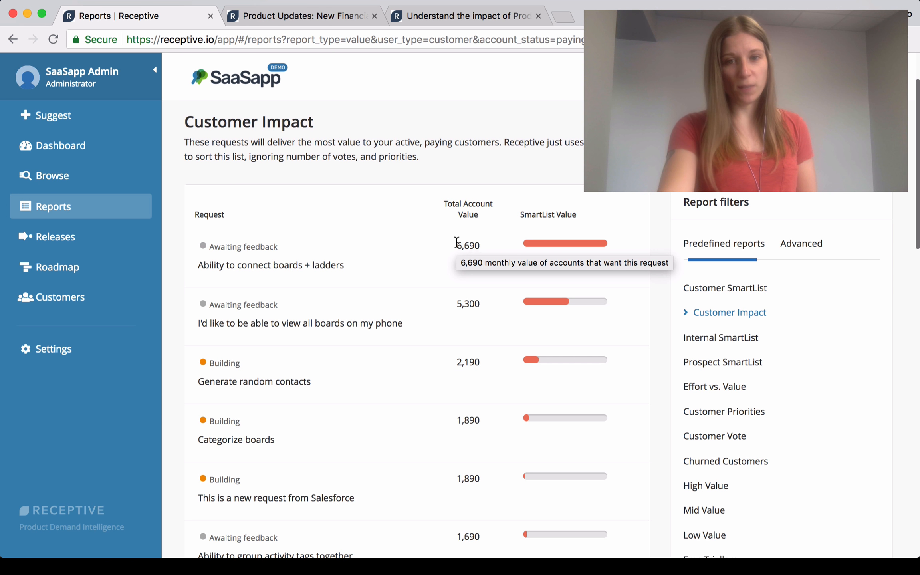
mouse_move(626, 228)
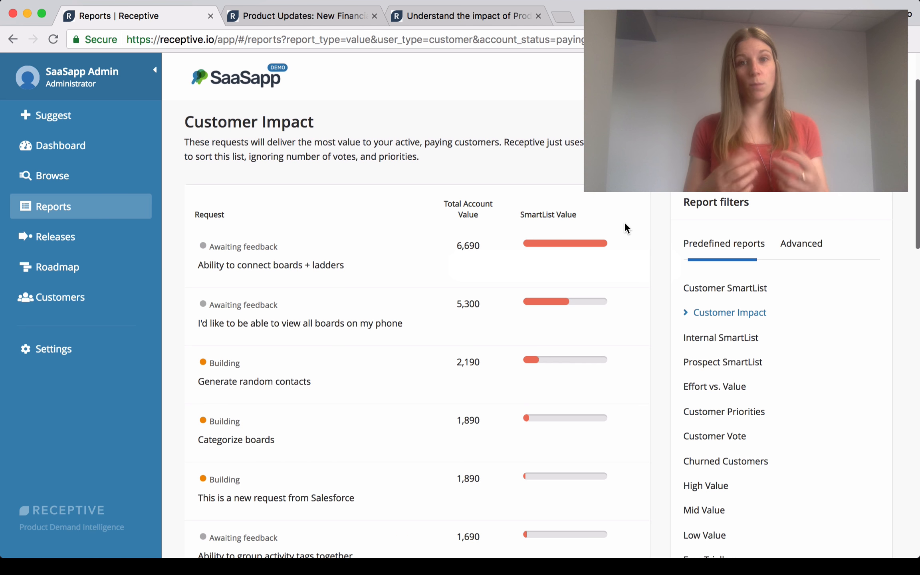
Filter the report's Account Status to Prospect, then show the Product Updates blog post
click(801, 243)
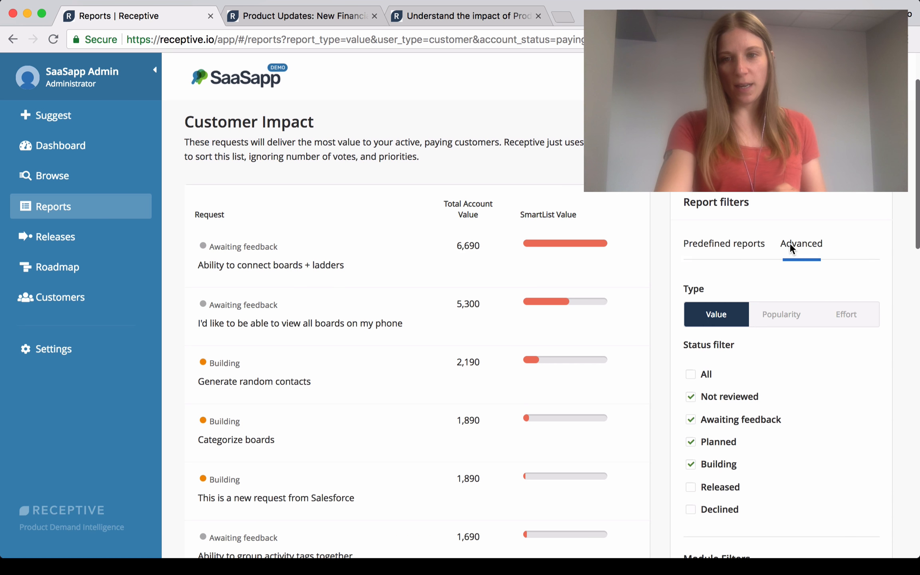
scroll(down, 3)
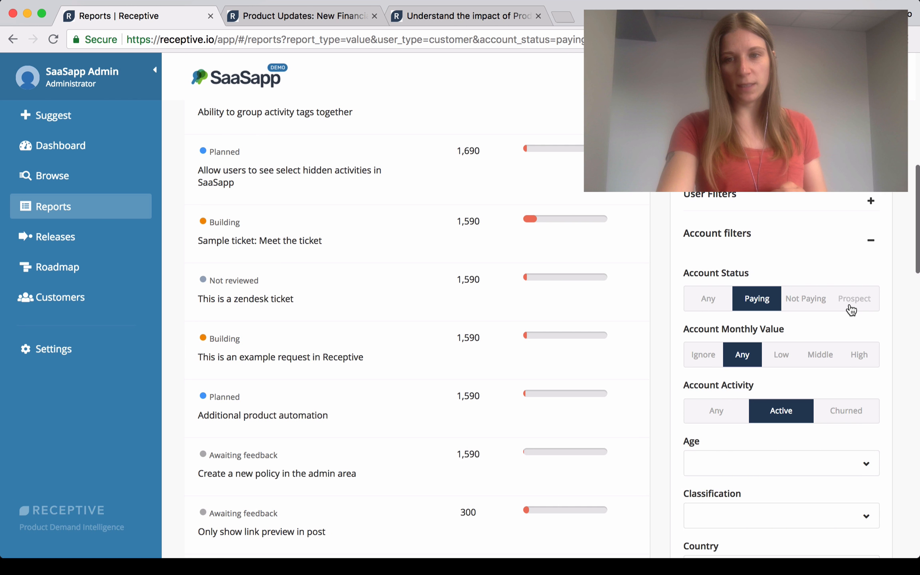
click(854, 298)
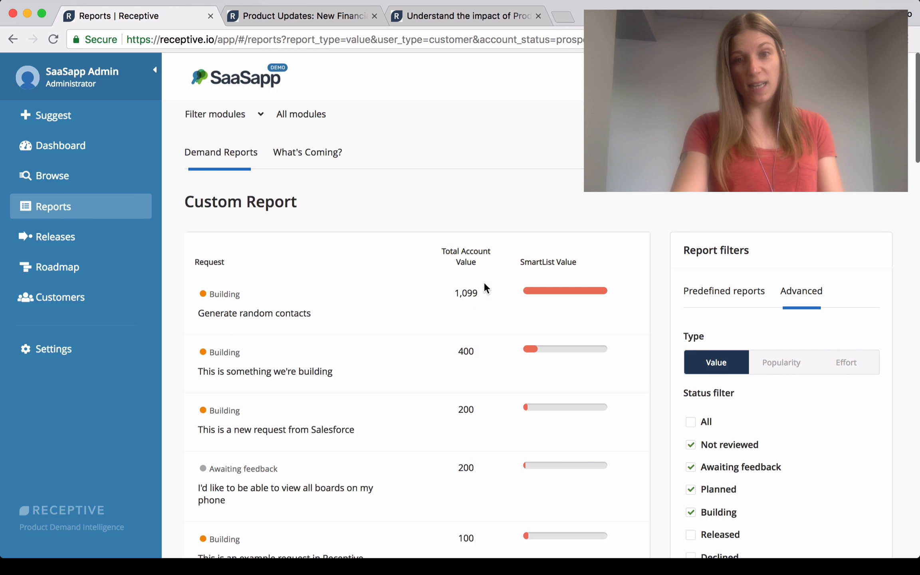
mouse_move(480, 298)
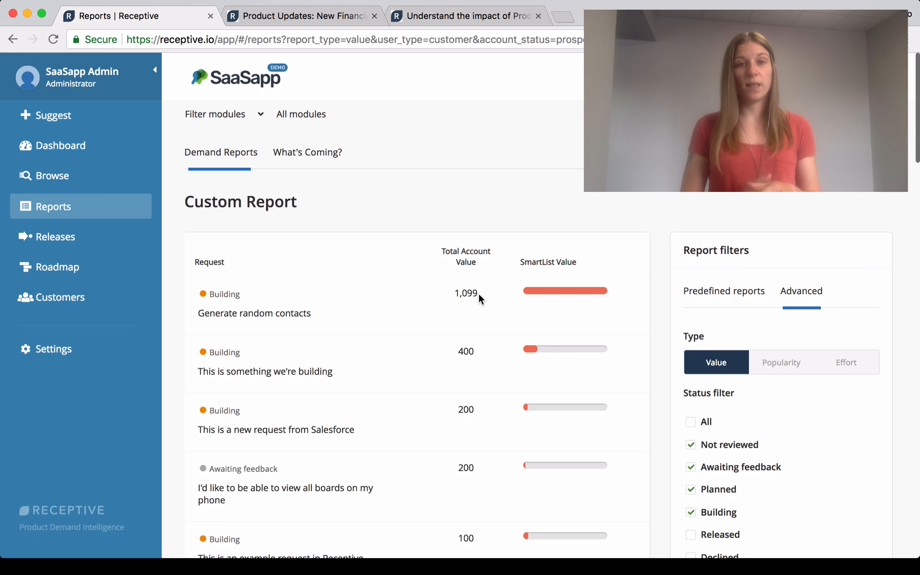
mouse_move(399, 193)
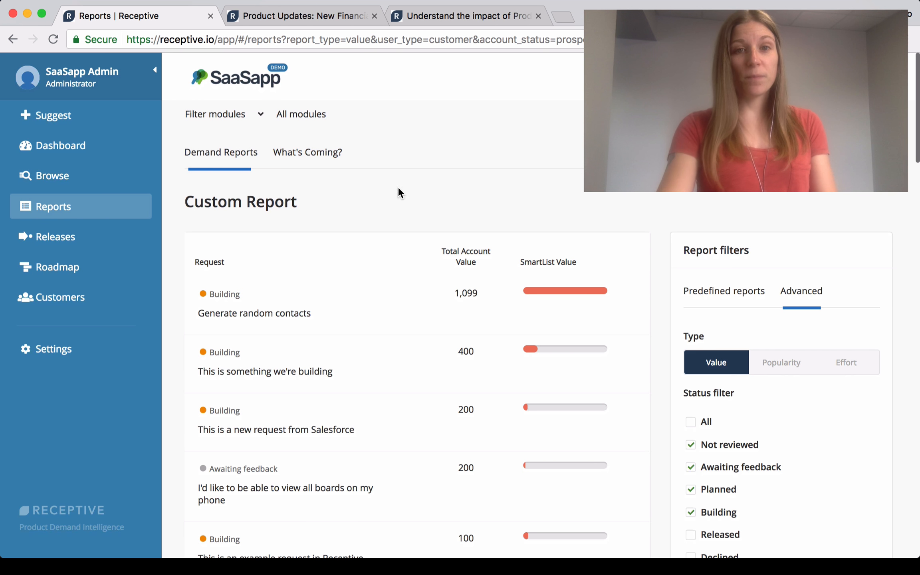
click(299, 16)
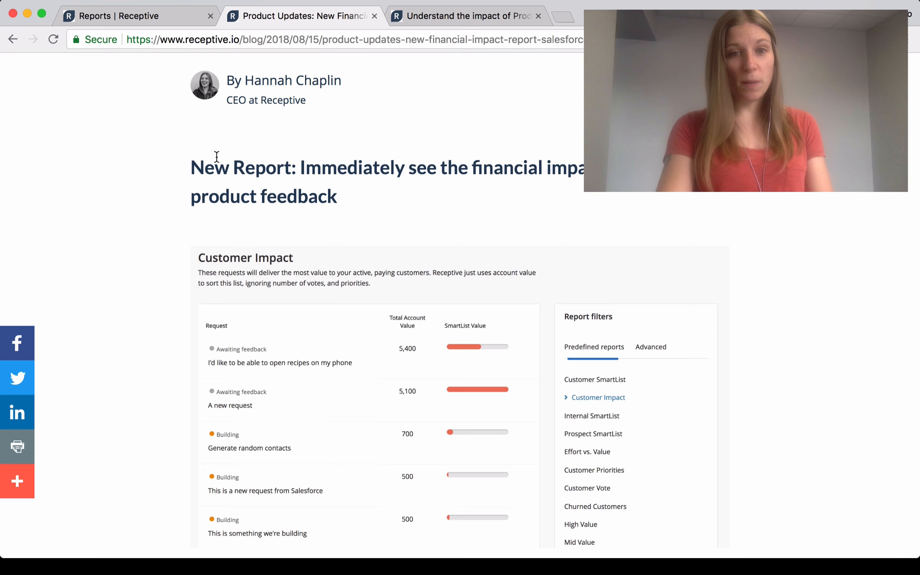